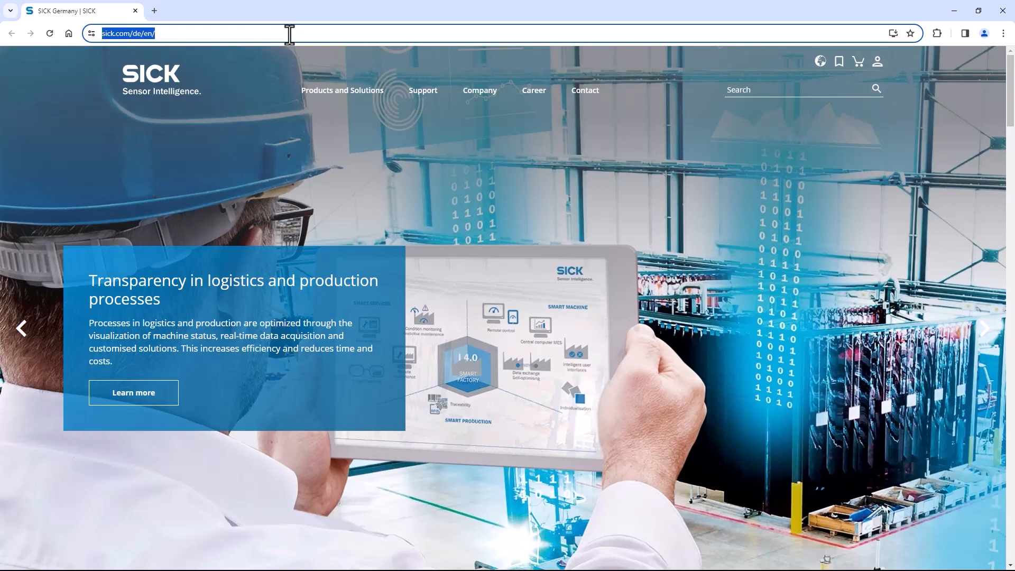
Load the camera's Intelligent Inspection web interface at 169.254.0.1 in Chrome.
{"action": "type", "text": "169.254.0.1/#/jobs?tool=Acquisition:0"}
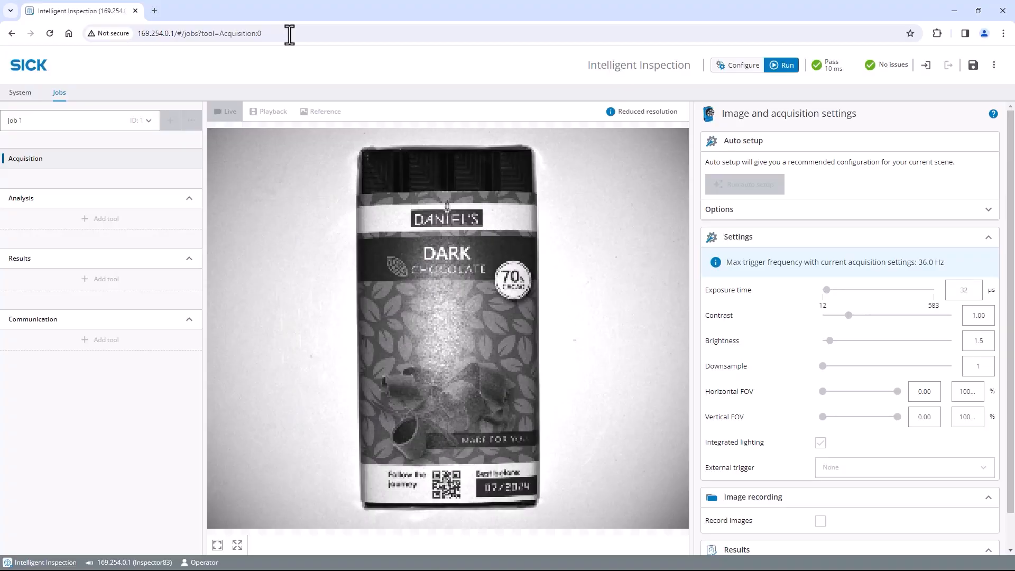
Enter configuration mode, store the live chocolate bar image as reference, and list analysis tools.
{"action": "left_click", "coordinate": [741, 64]}
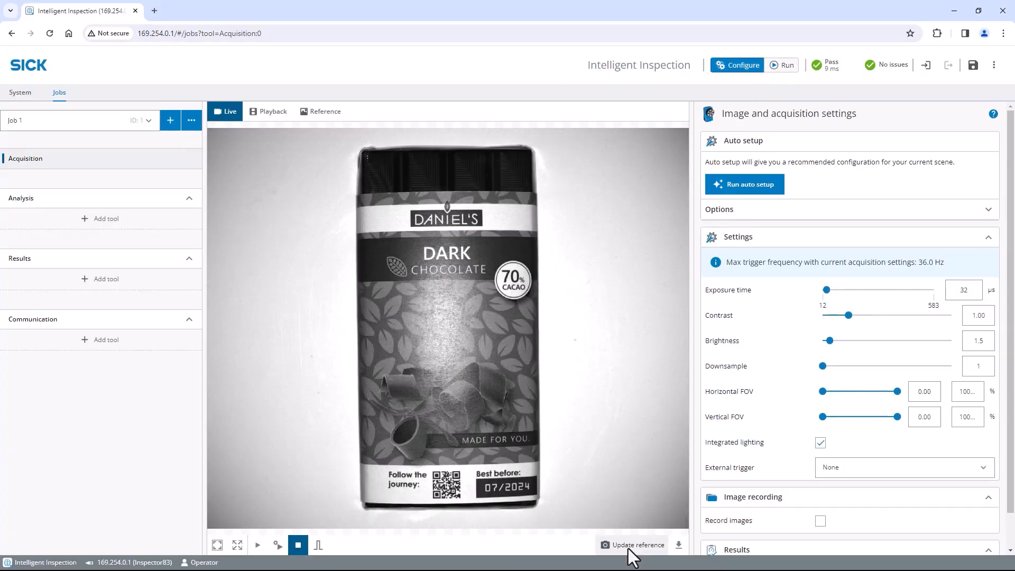
{"action": "left_click", "coordinate": [631, 544]}
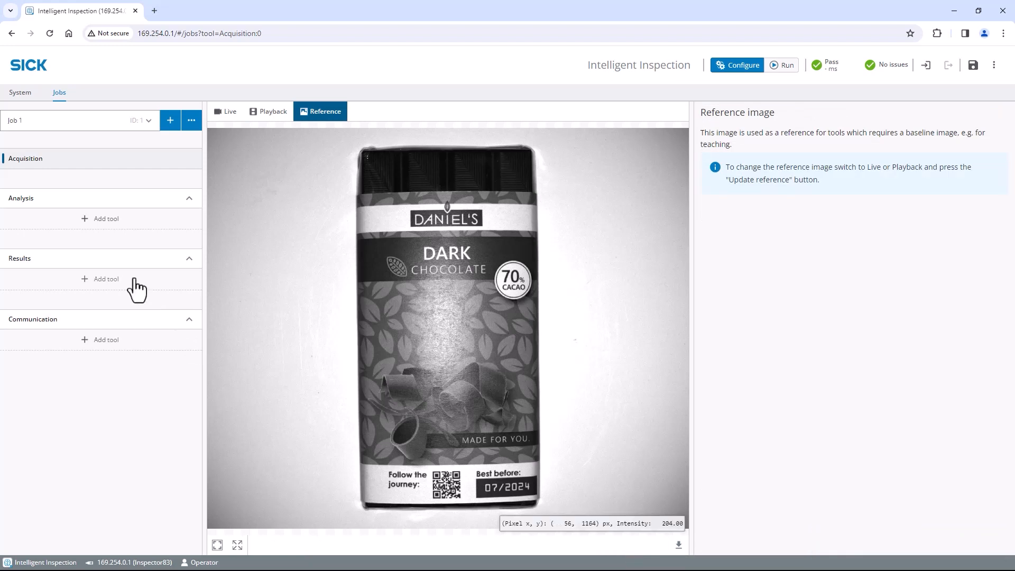
{"action": "left_click", "coordinate": [106, 218]}
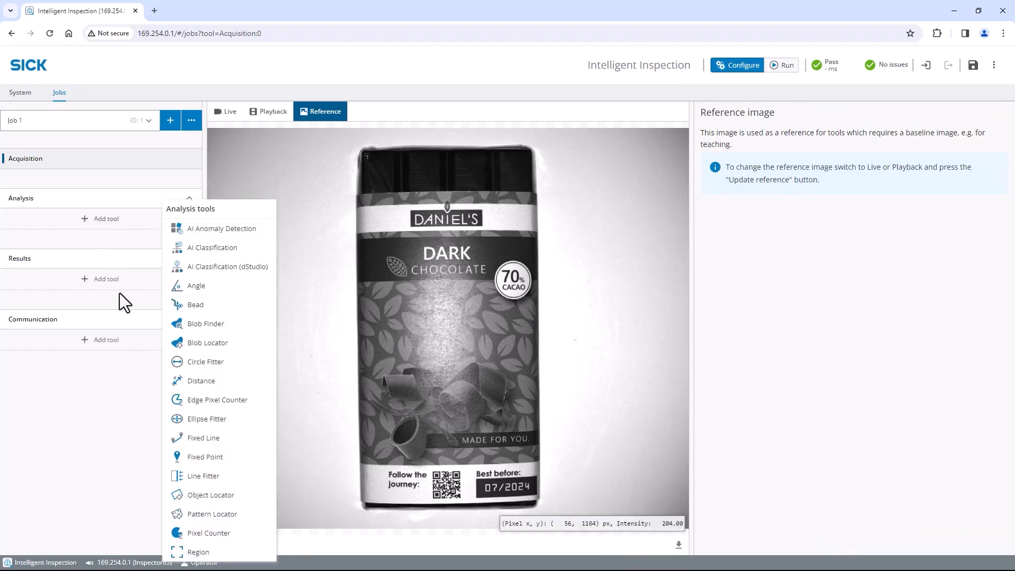
Add an Object Locator on the DANIEL'S logo and switch to the live image.
{"action": "left_click", "coordinate": [209, 494]}
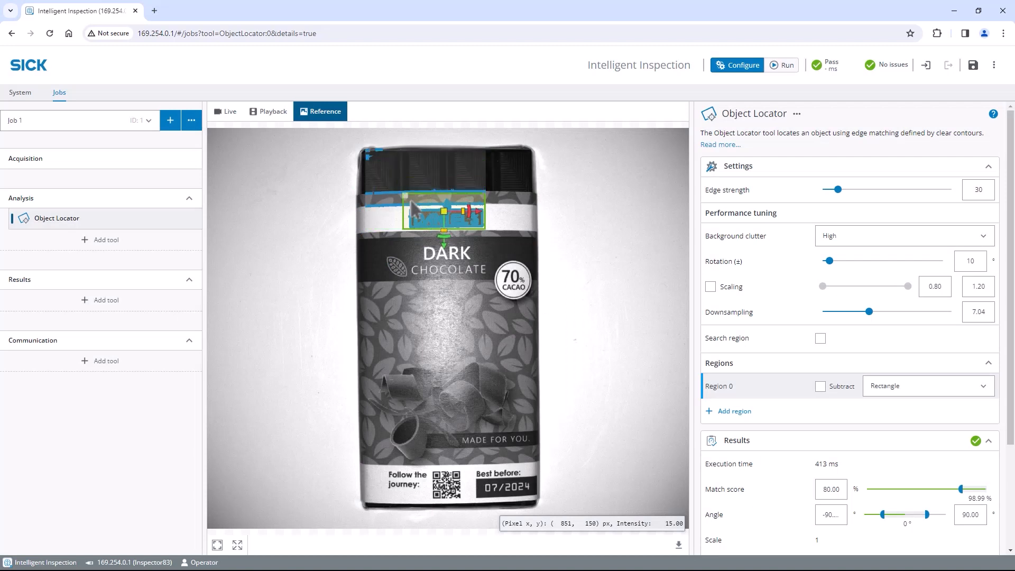
{"action": "left_click", "coordinate": [224, 111]}
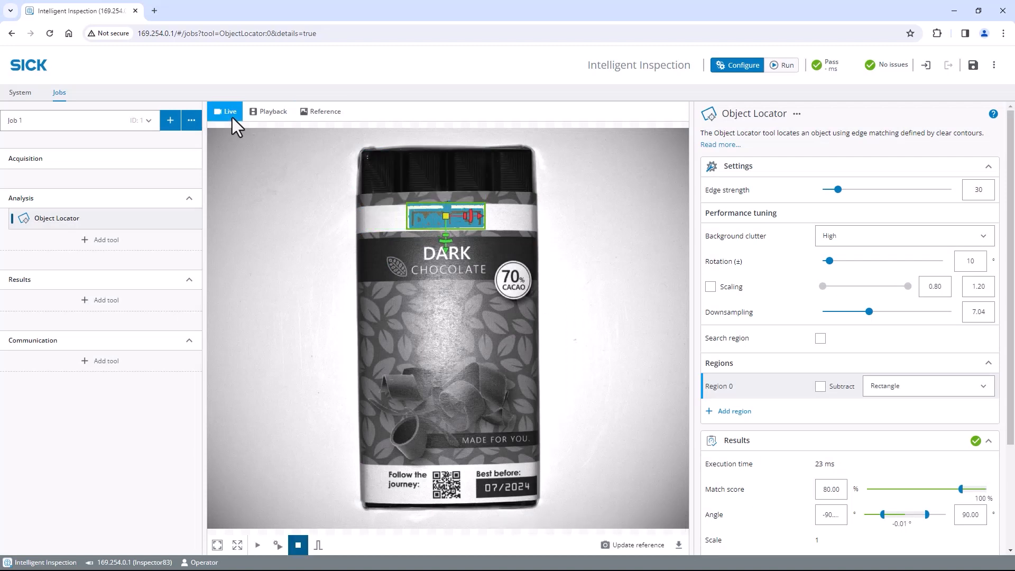
Run continuous live acquisition while moving the bar, keeping a 100% logo match.
{"action": "left_click", "coordinate": [257, 545]}
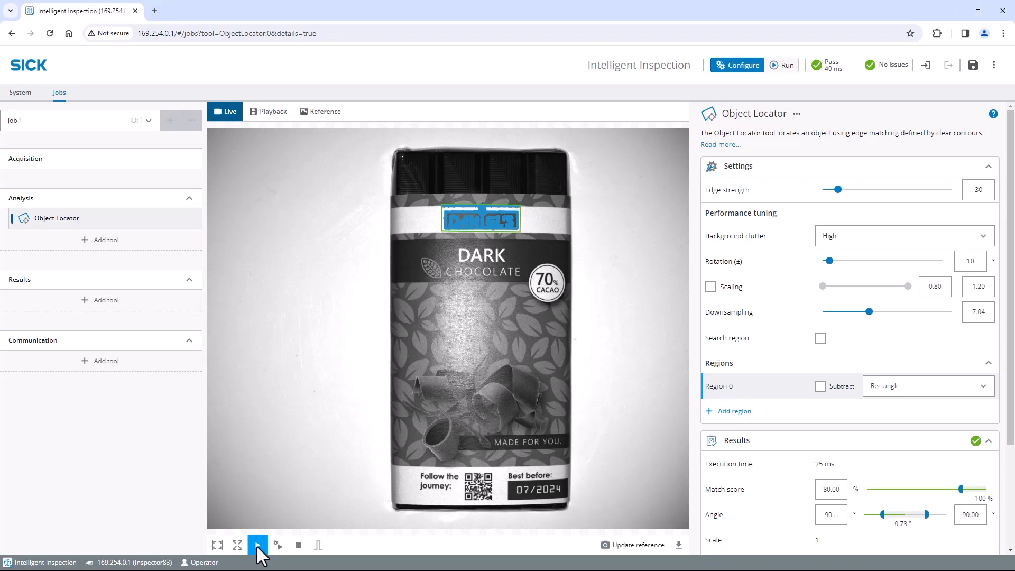
Go back to the reference image and reopen the analysis tools list.
{"action": "left_click", "coordinate": [320, 110]}
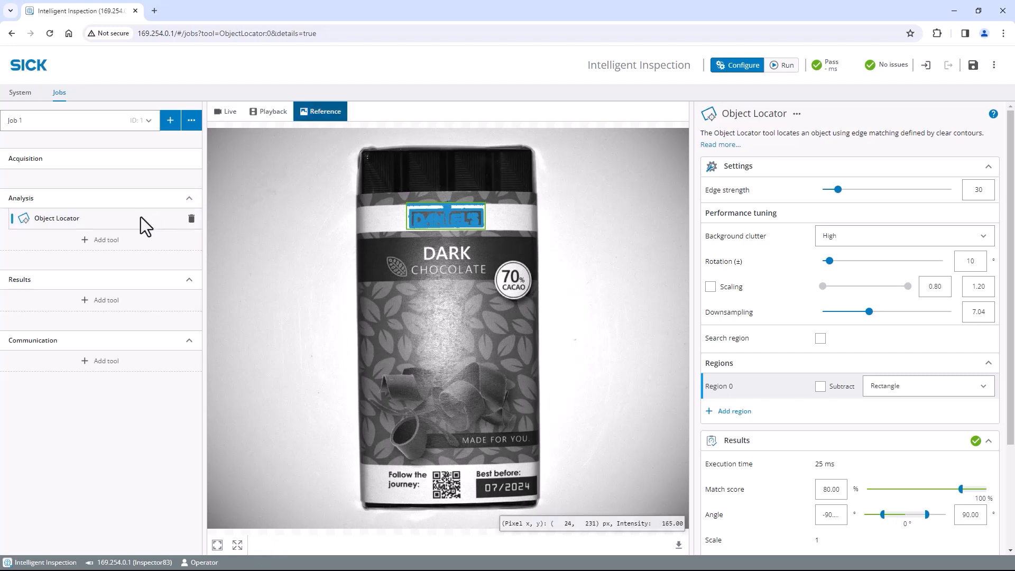
{"action": "mouse_move", "coordinate": [112, 256]}
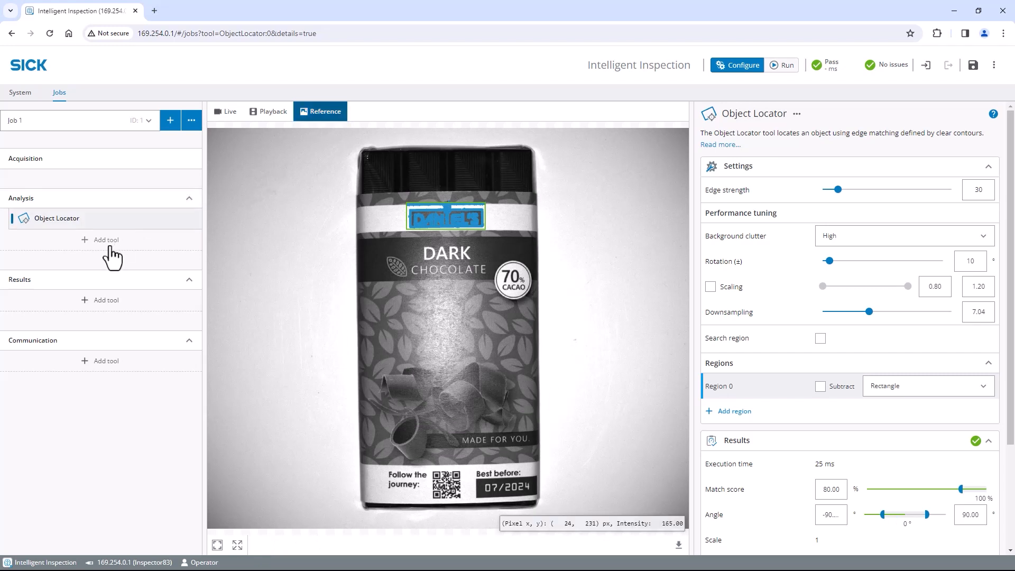
{"action": "left_click", "coordinate": [105, 239]}
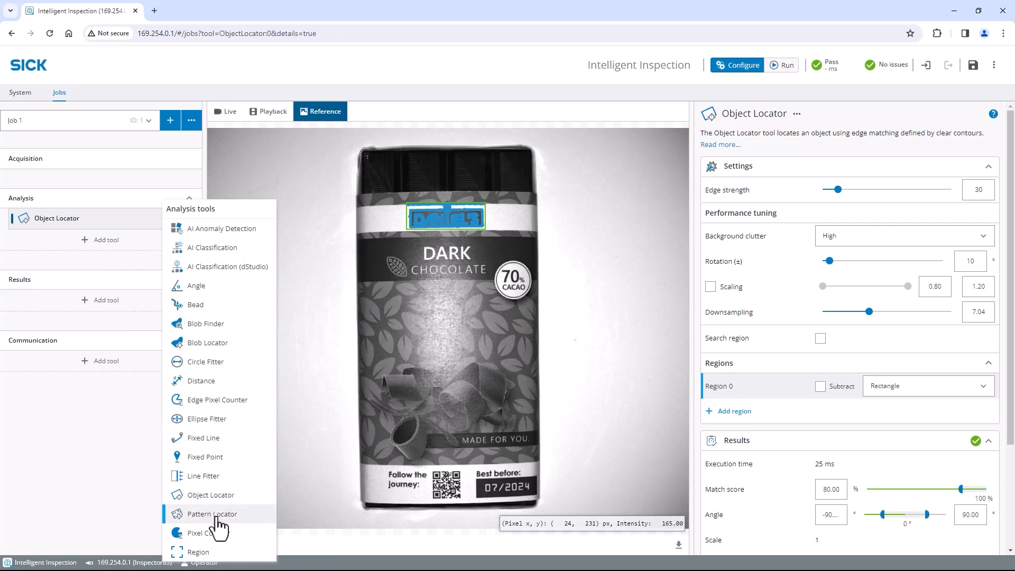
Add a Pixel Counter on the chocolate top with intensity 0–203 and 80% minimum coverage.
{"action": "left_click", "coordinate": [202, 532]}
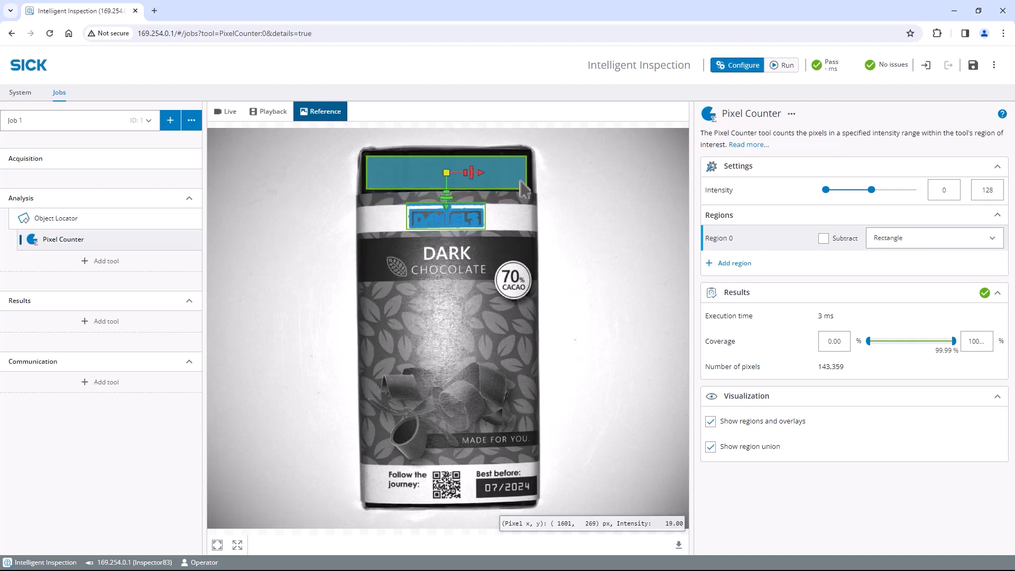
{"action": "mouse_move", "coordinate": [842, 171]}
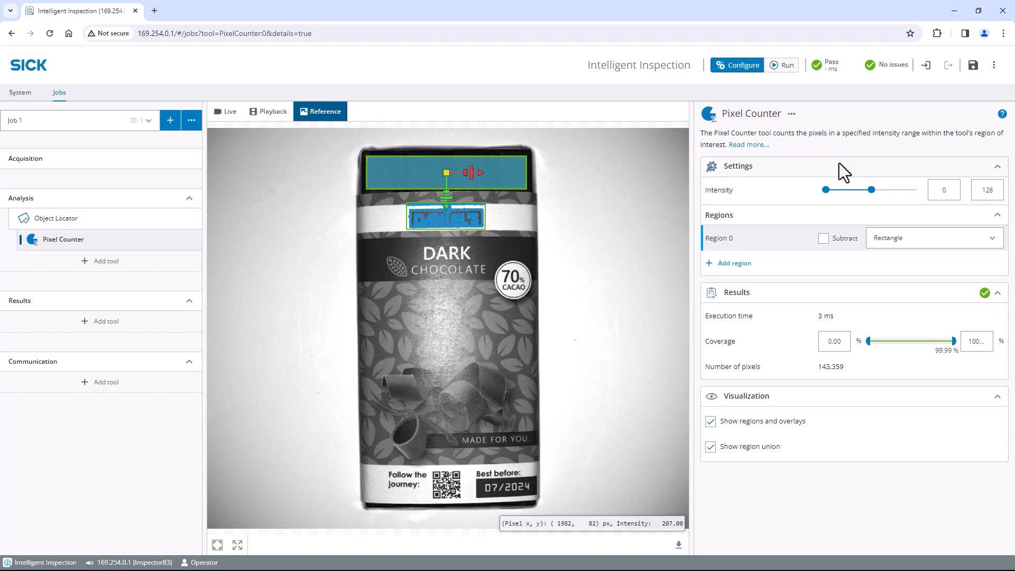
{"action": "mouse_move", "coordinate": [871, 190]}
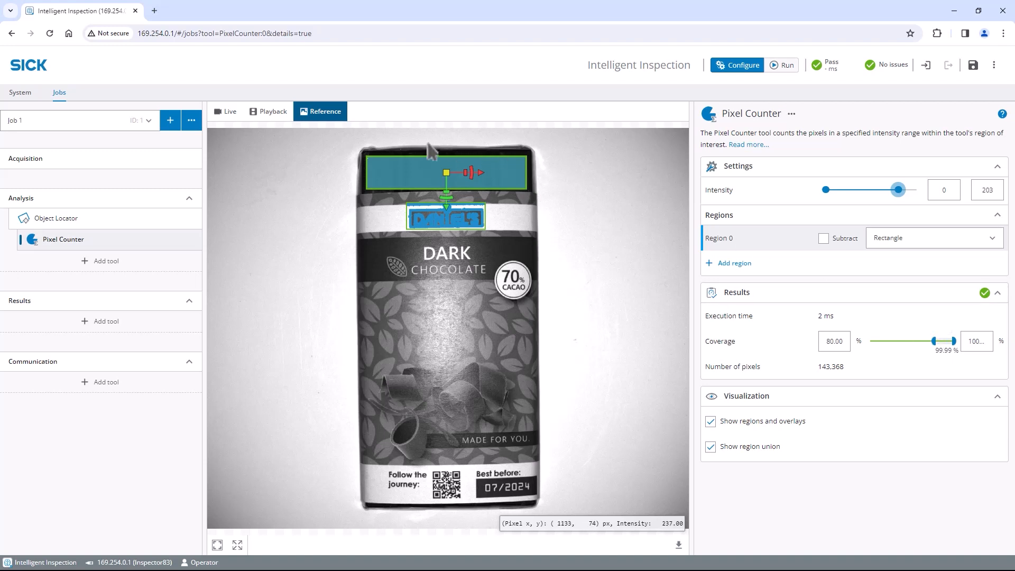
Test the Pixel Counter live, then select Object Locator on the reference and list tools.
{"action": "left_click", "coordinate": [225, 110]}
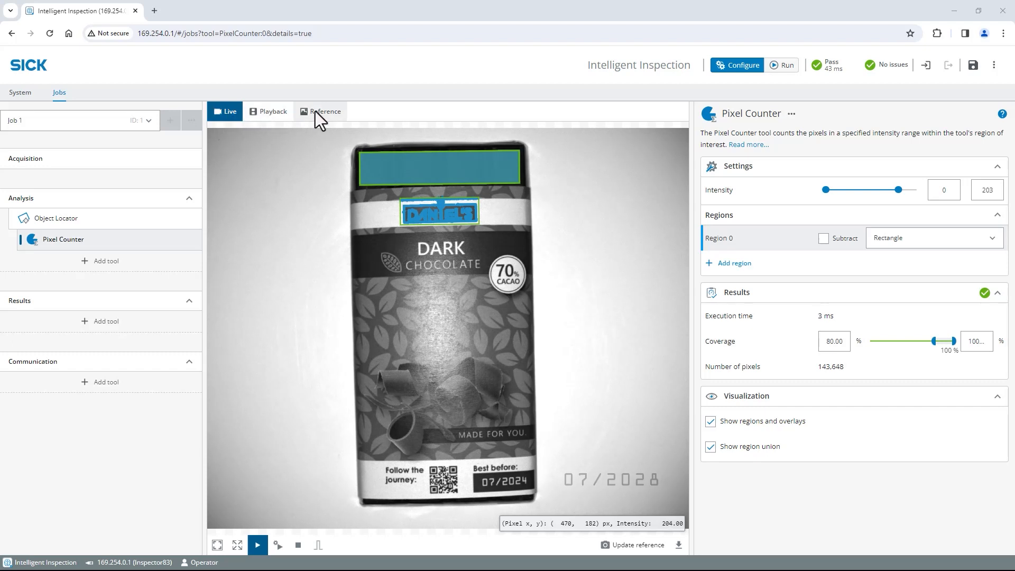
{"action": "left_click", "coordinate": [324, 111]}
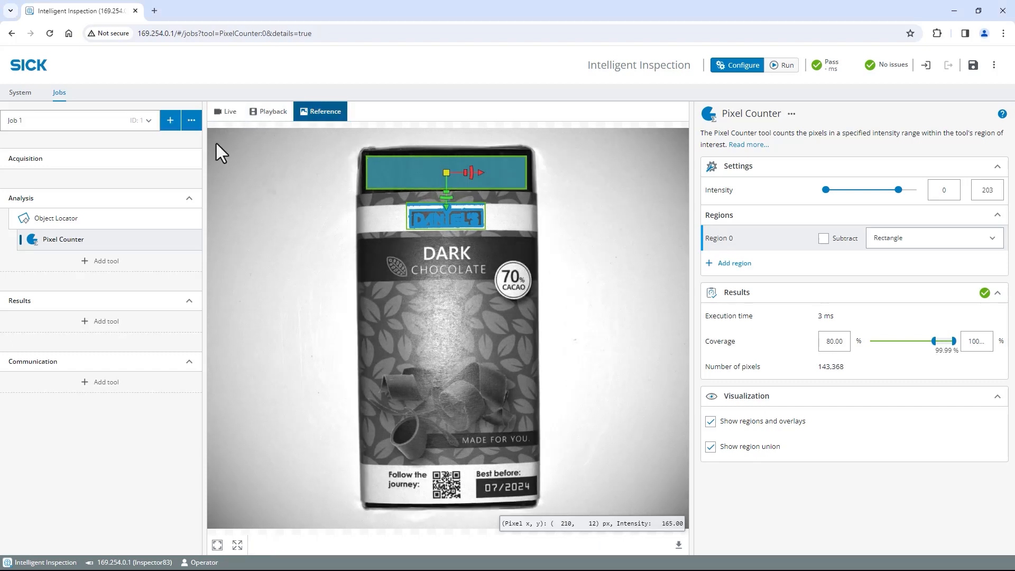
{"action": "left_click", "coordinate": [55, 218]}
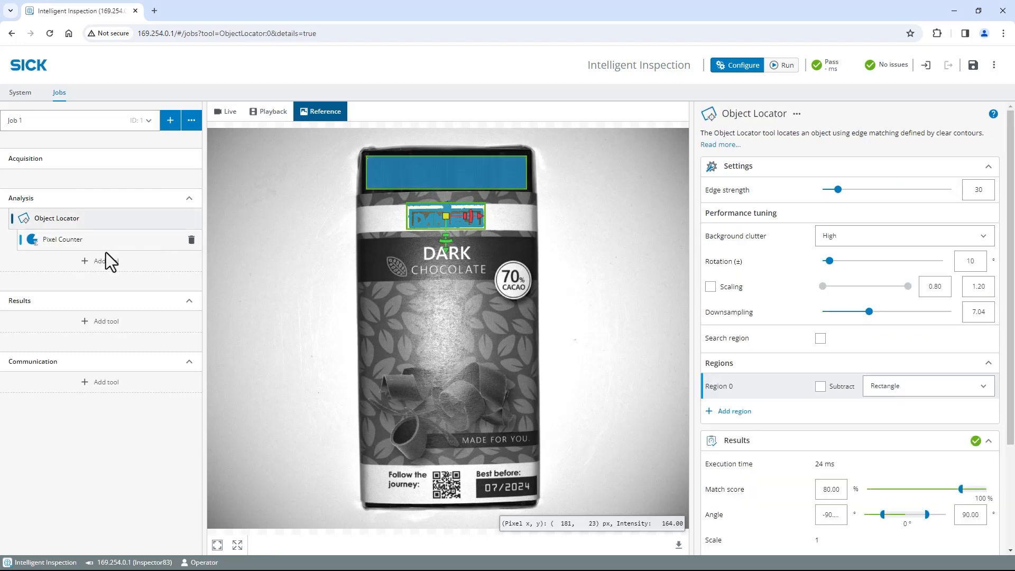
{"action": "left_click", "coordinate": [97, 261]}
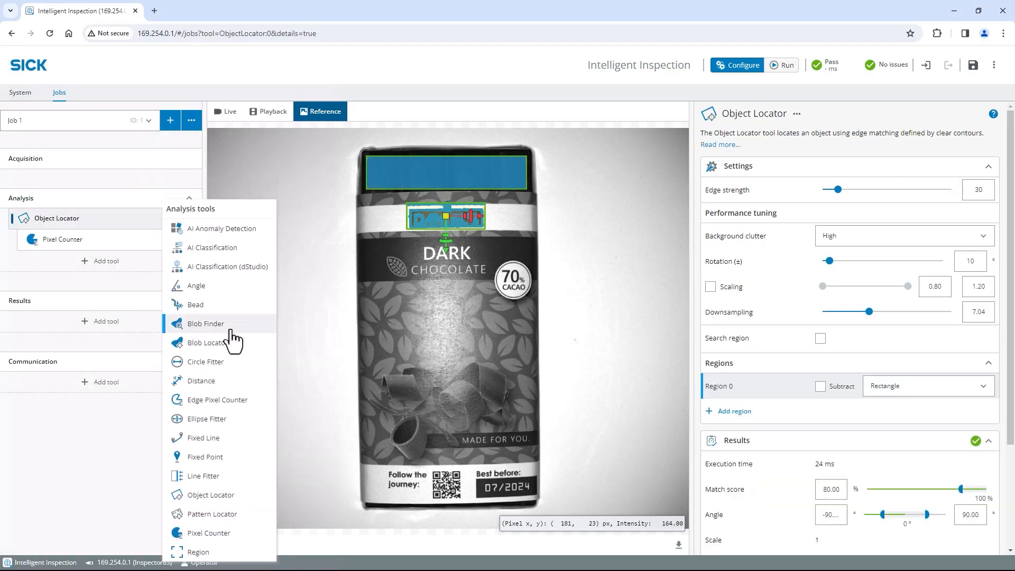
Add a Blob Finder on the date digits requiring exactly 7 blobs, then view it live.
{"action": "left_click", "coordinate": [205, 323]}
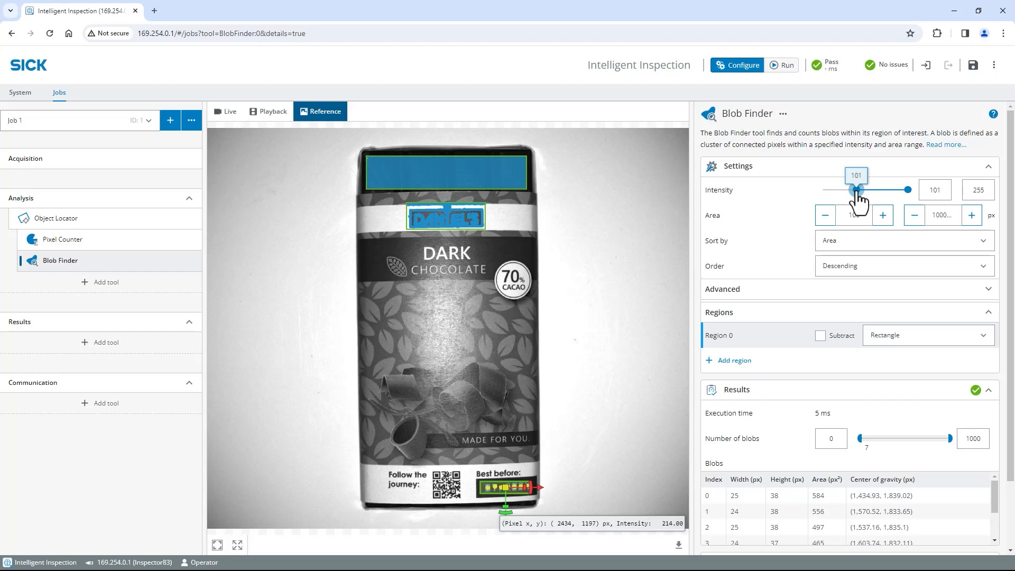
{"action": "mouse_move", "coordinate": [848, 402]}
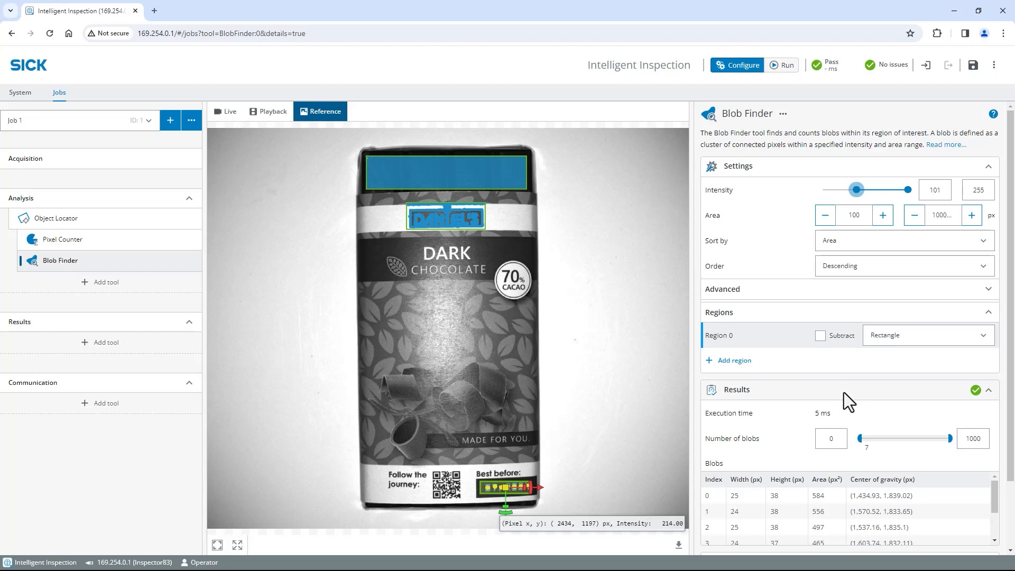
{"action": "left_click", "coordinate": [830, 438]}
{"action": "type", "text": "7"}
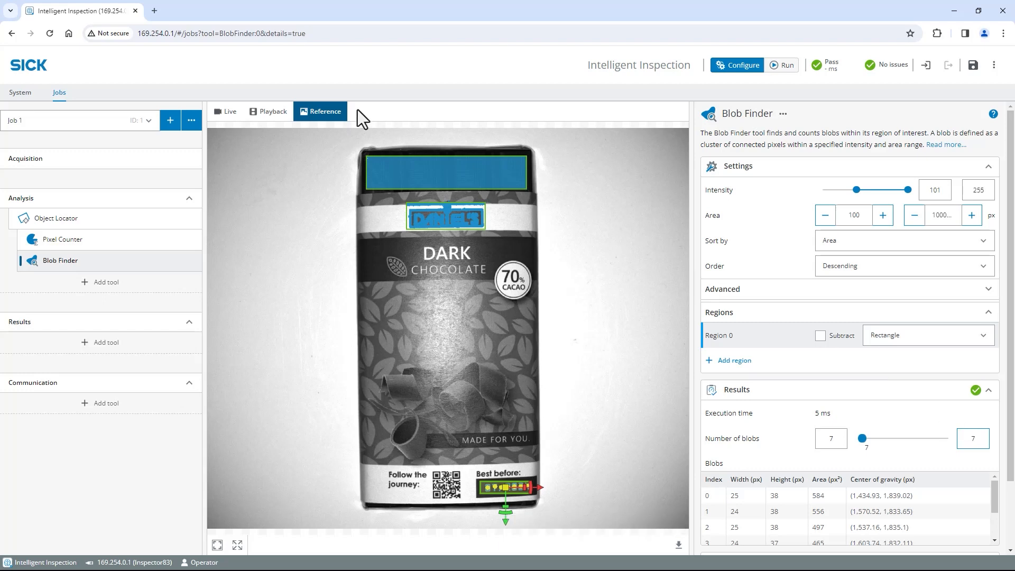
{"action": "left_click", "coordinate": [225, 111]}
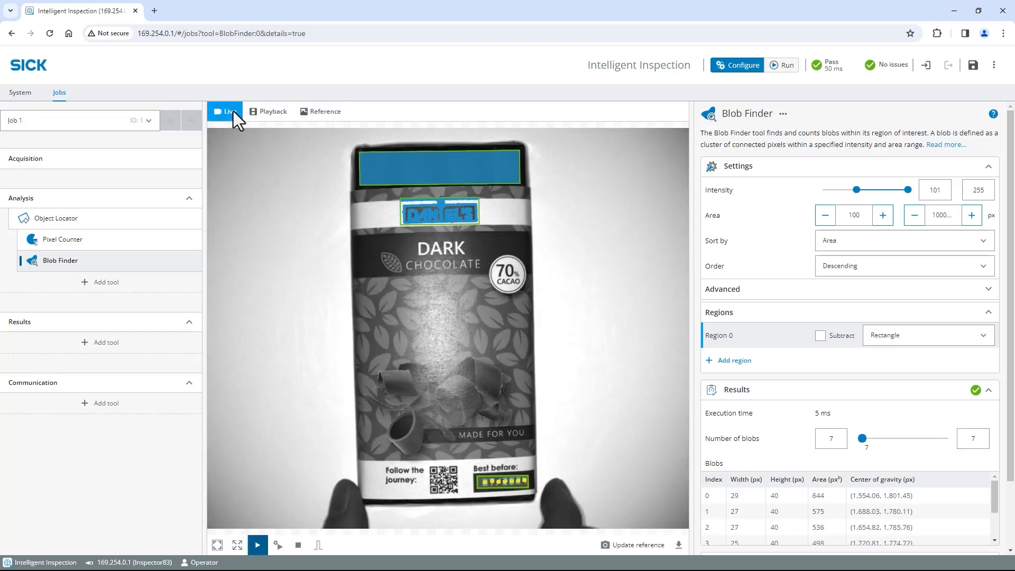